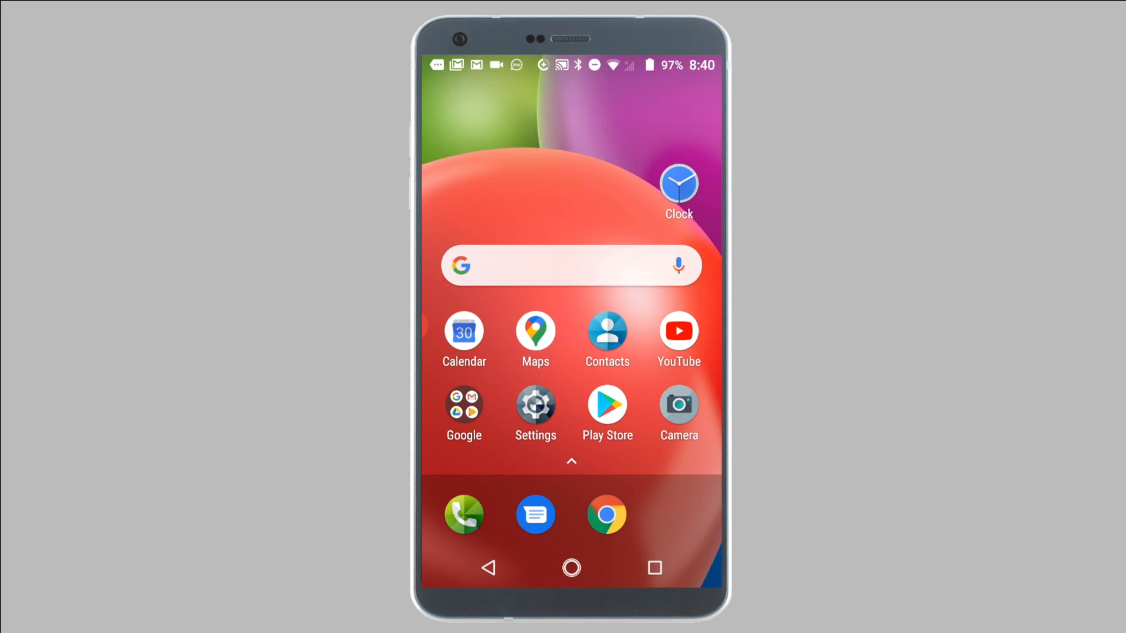
Launch Play Store and go to My apps & games, showing the Library of uninstalled apps.
left_click(606, 407)
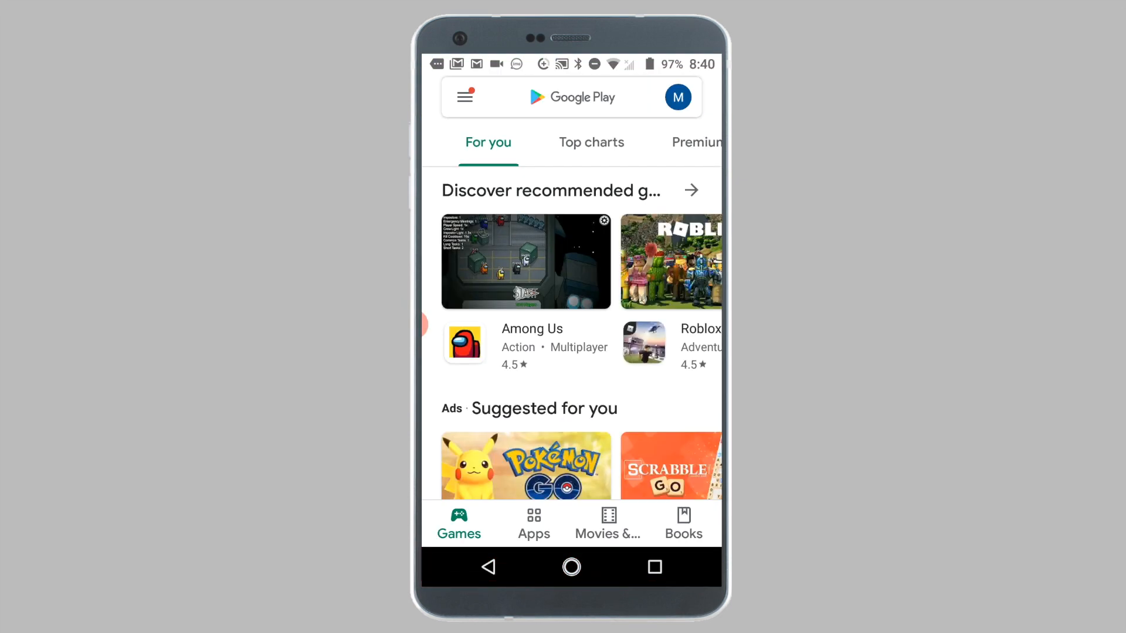
left_click(560, 97)
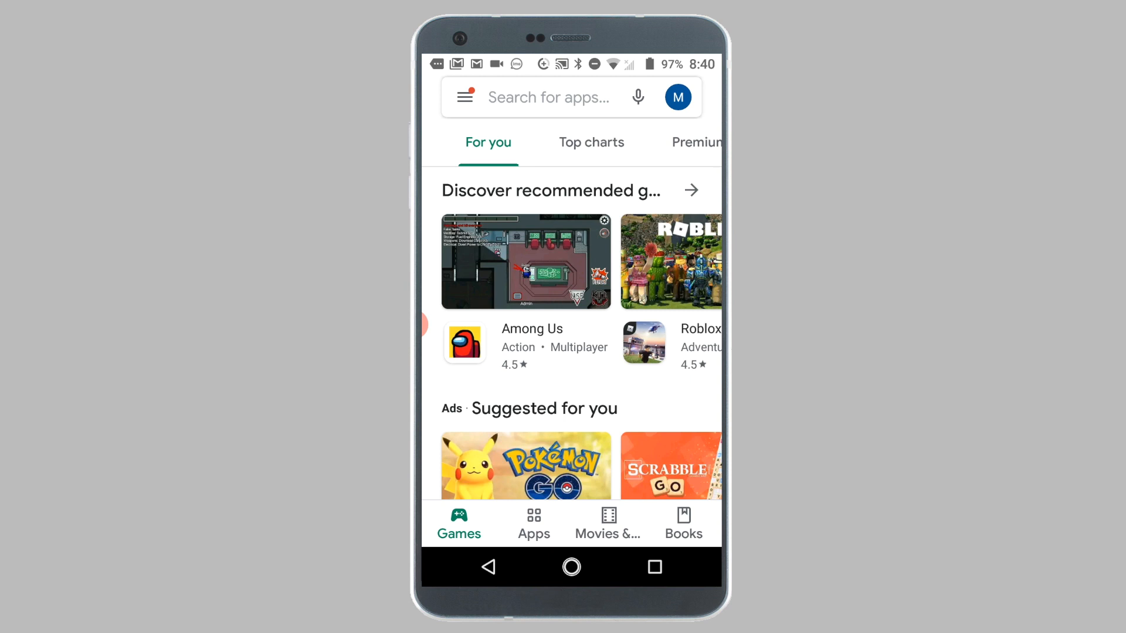
left_click(463, 97)
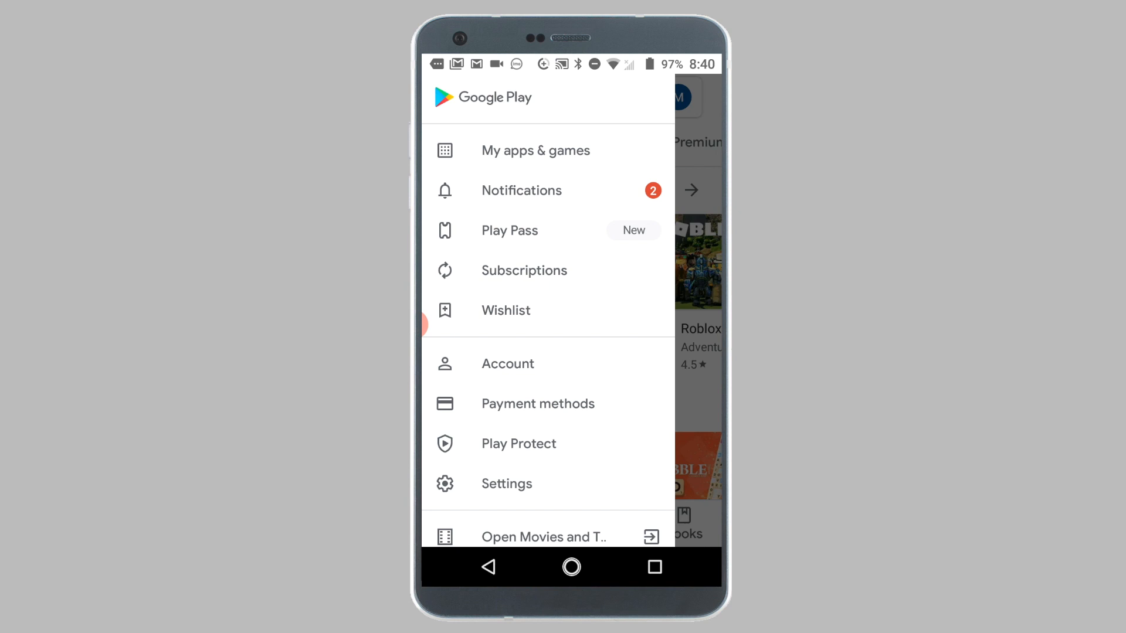
left_click(534, 150)
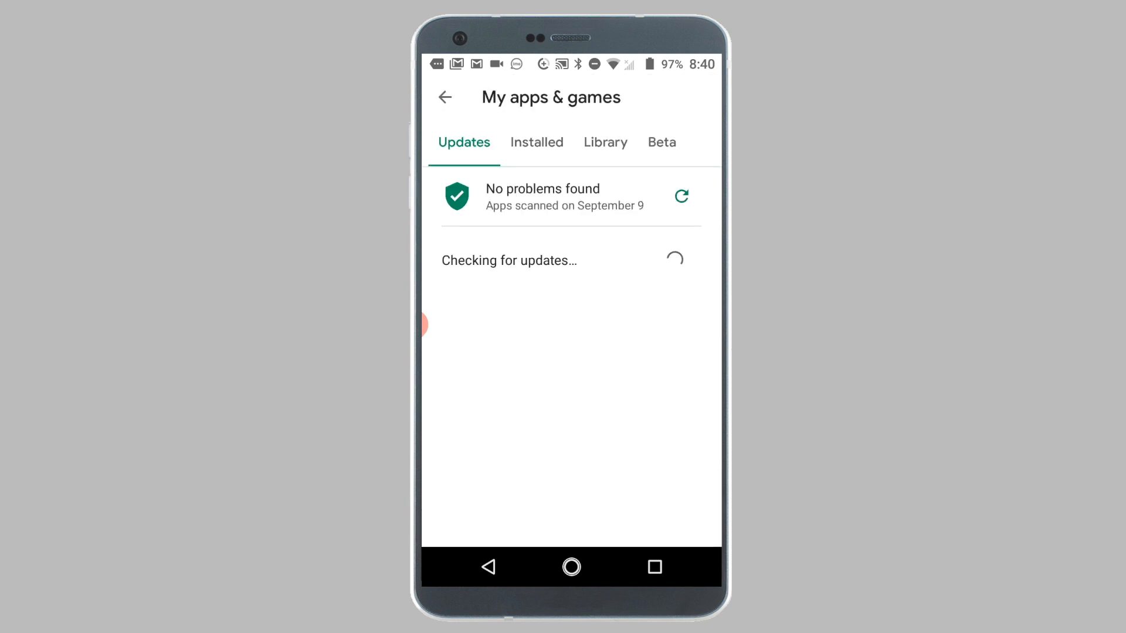
left_click(604, 142)
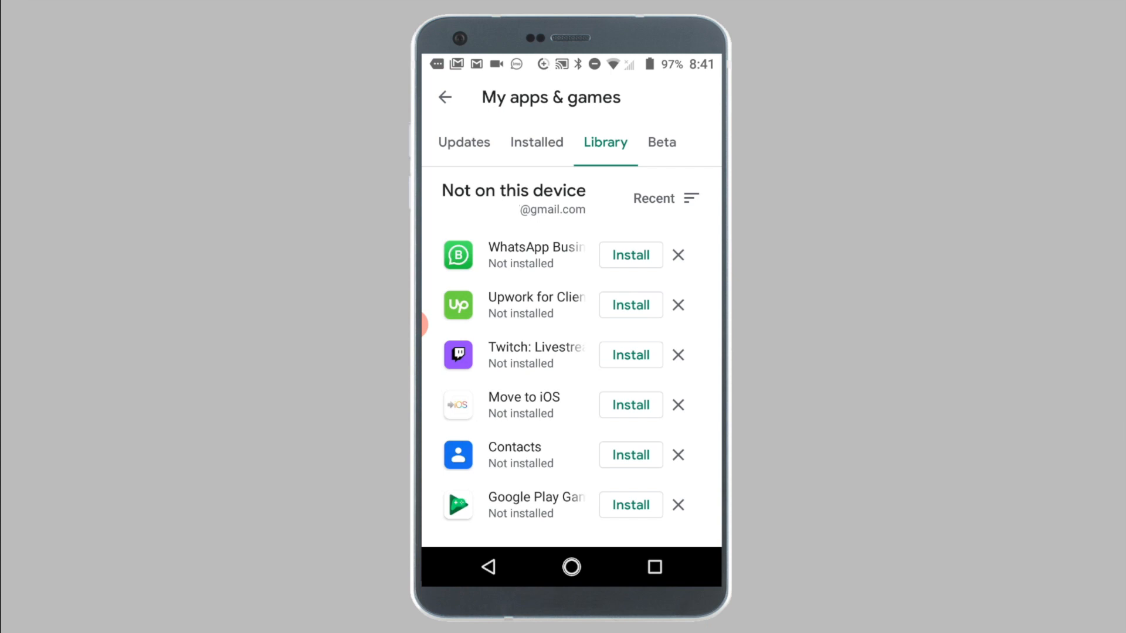
Bring up the Sort By options for the Library list, currently set to Recent.
left_click(663, 198)
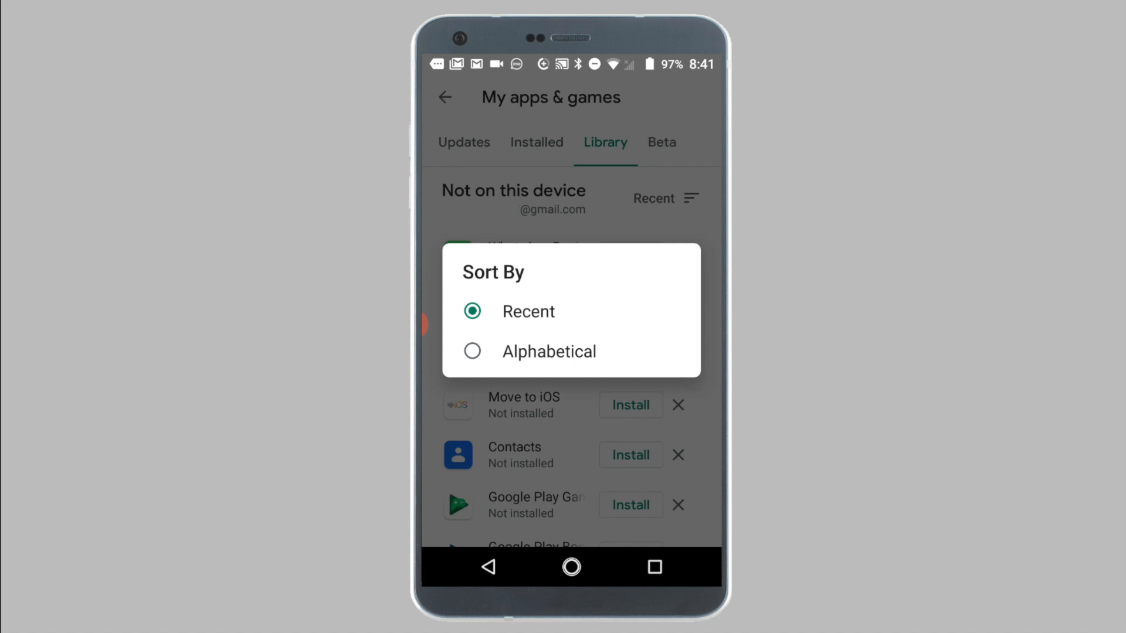